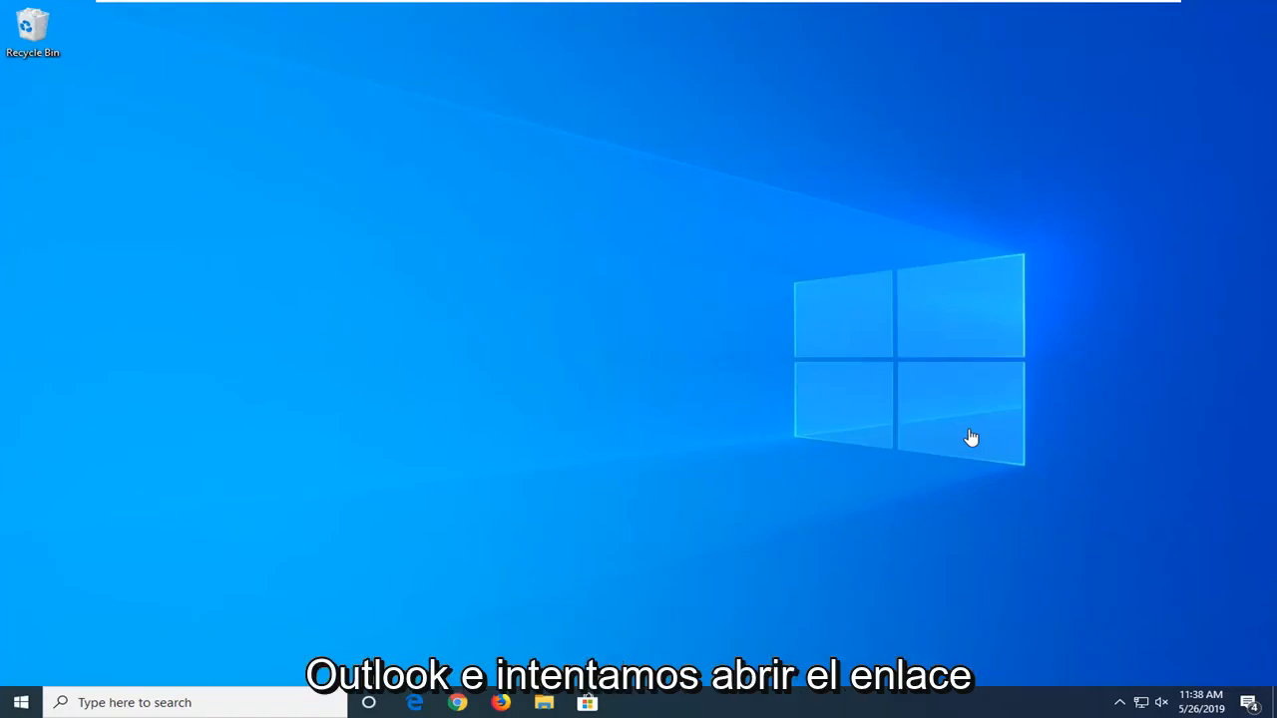
{"action": "mouse_move", "coordinate": [972, 437]}
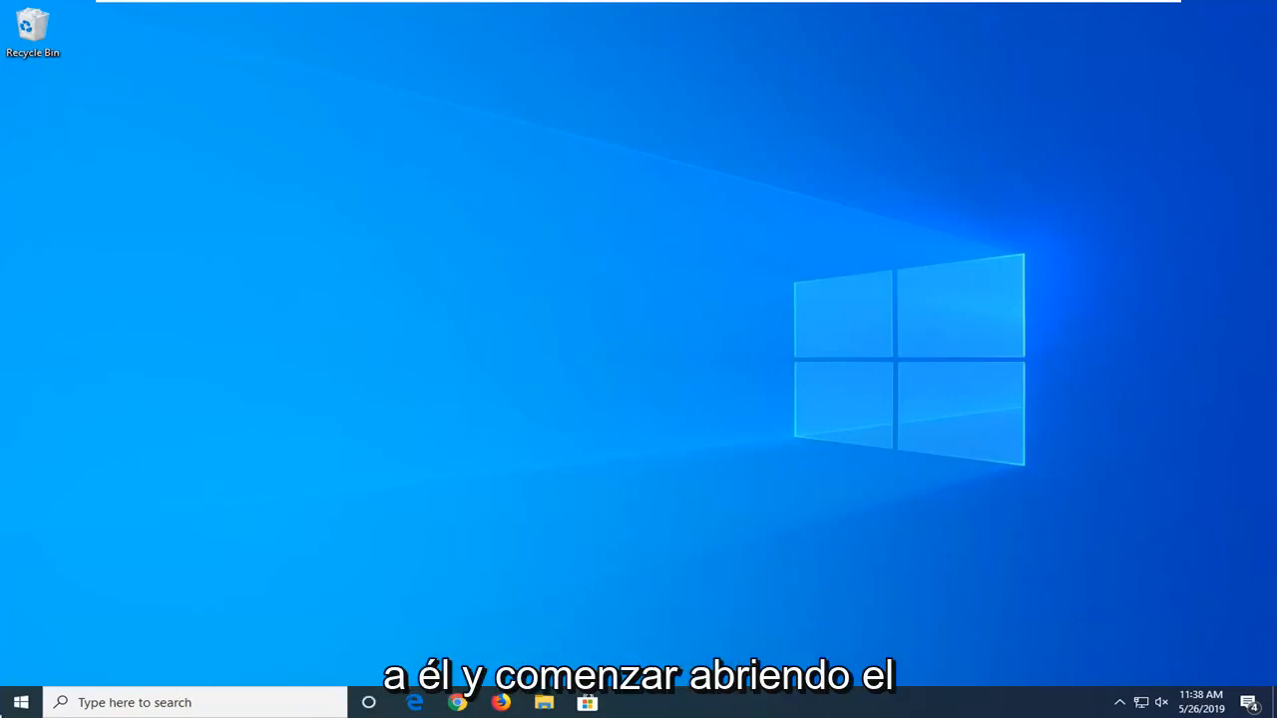
Step: Search Start for regedit and launch Registry Editor as administrator, approving the UAC prompt
{"action": "left_click", "coordinate": [20, 702]}
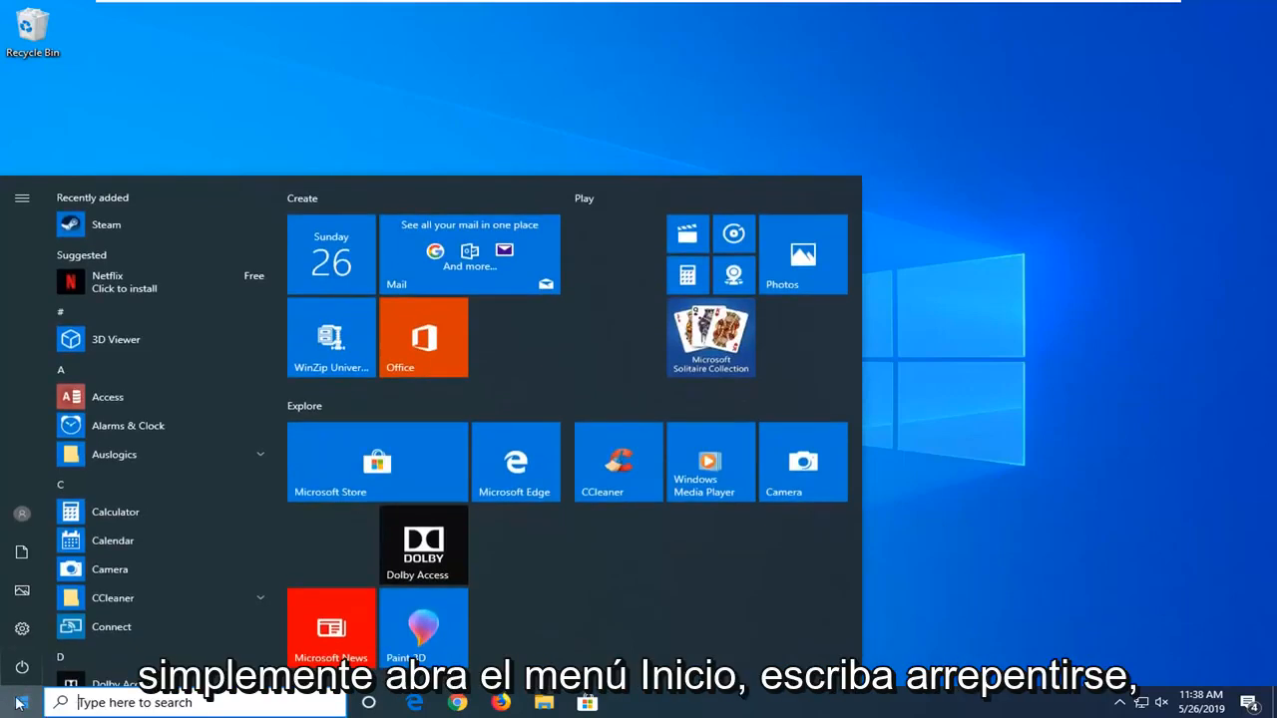
{"action": "type", "text": "rege"}
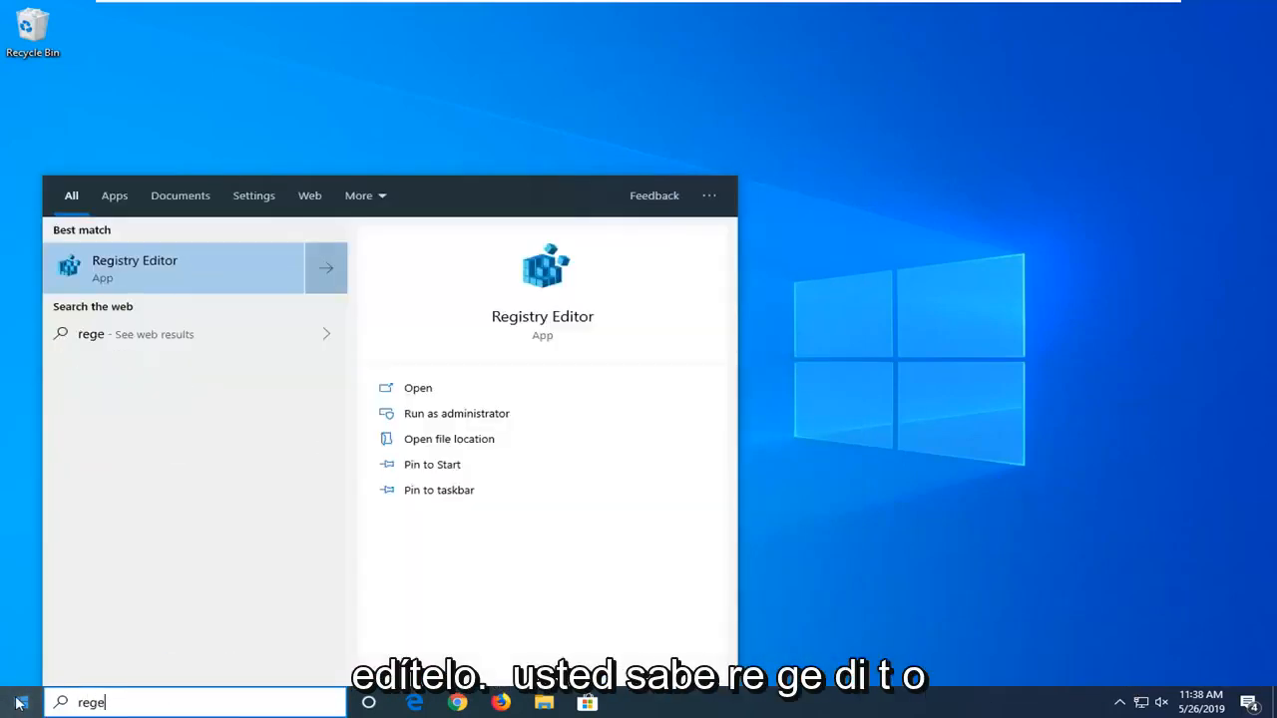
{"action": "type", "text": "dit"}
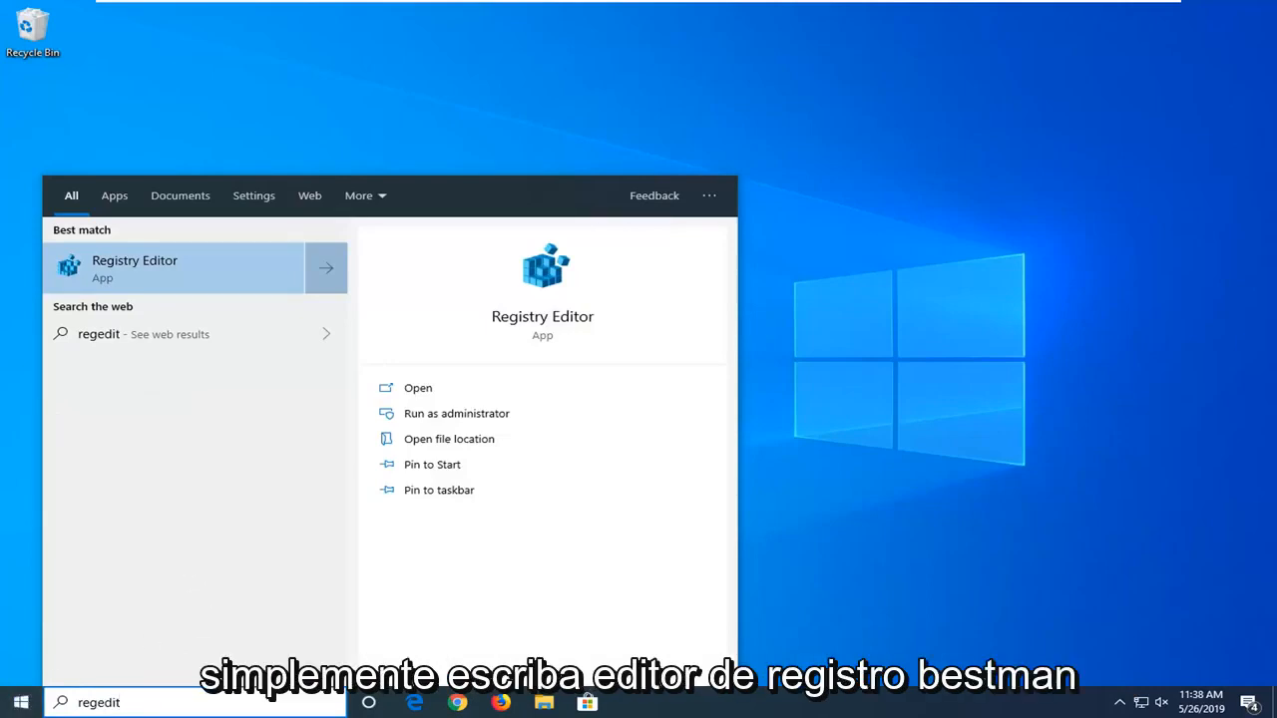
{"action": "mouse_move", "coordinate": [224, 276]}
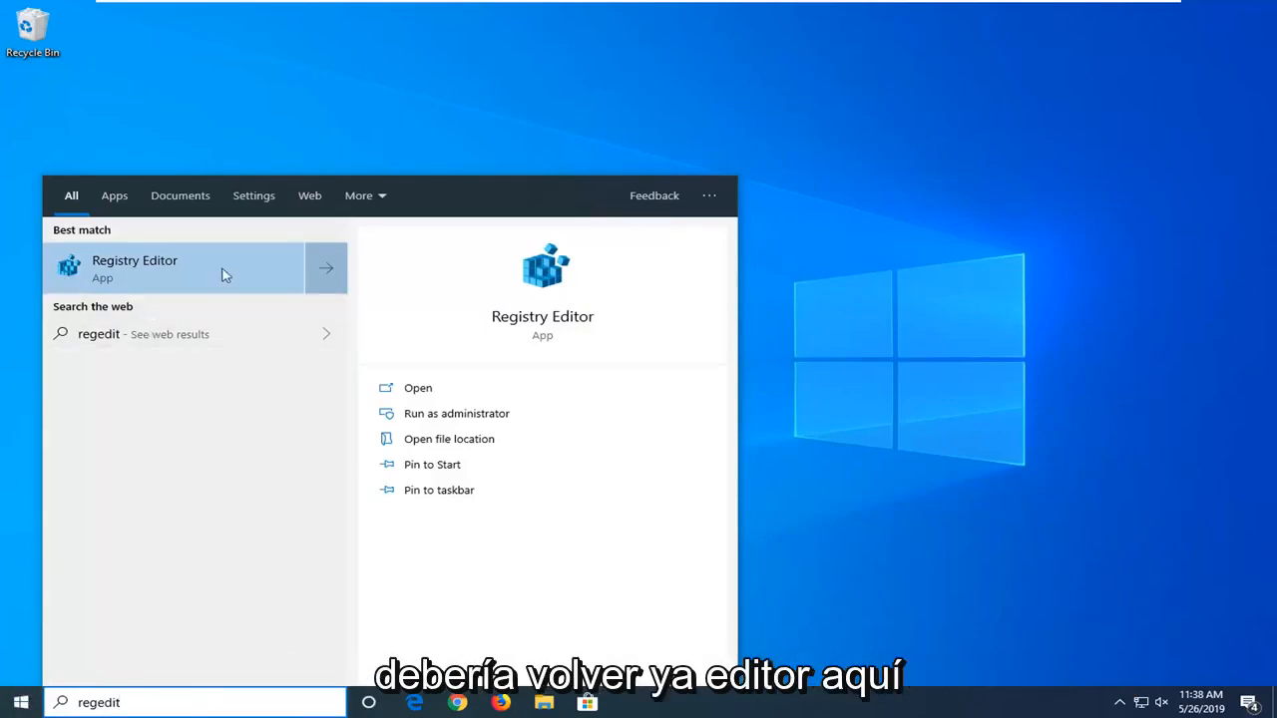
{"action": "mouse_move", "coordinate": [139, 270]}
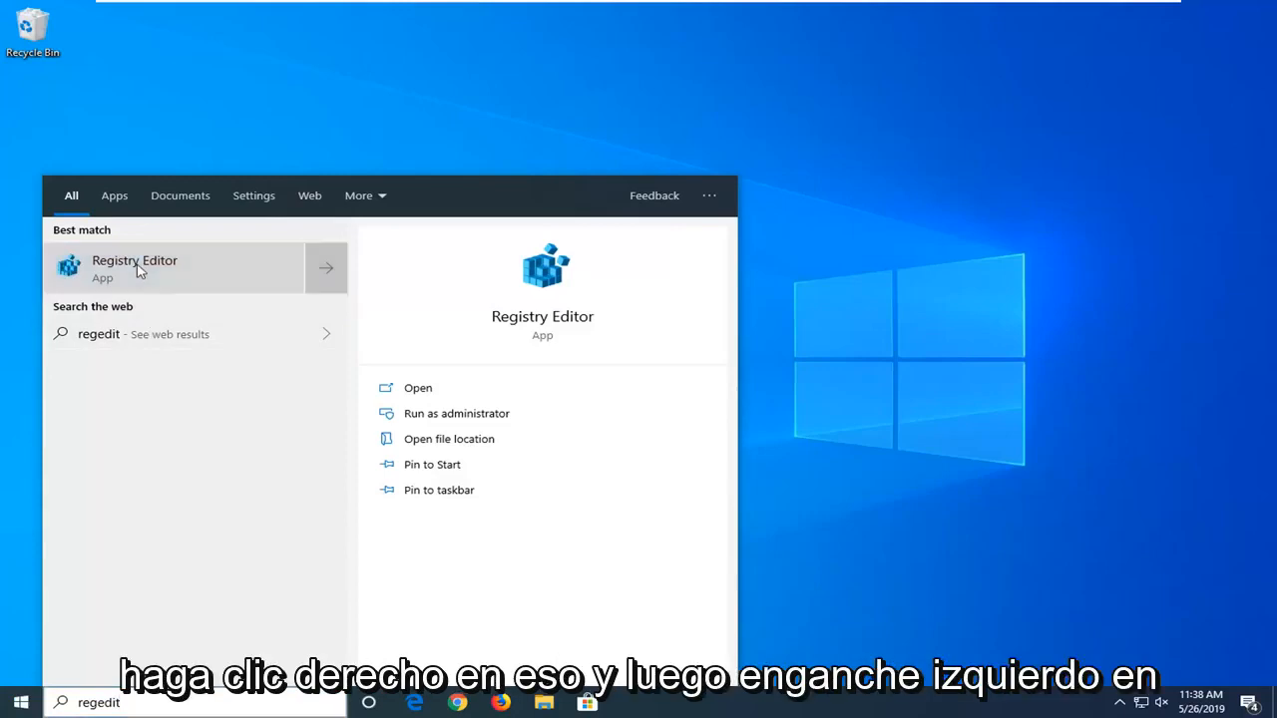
{"action": "mouse_move", "coordinate": [209, 283]}
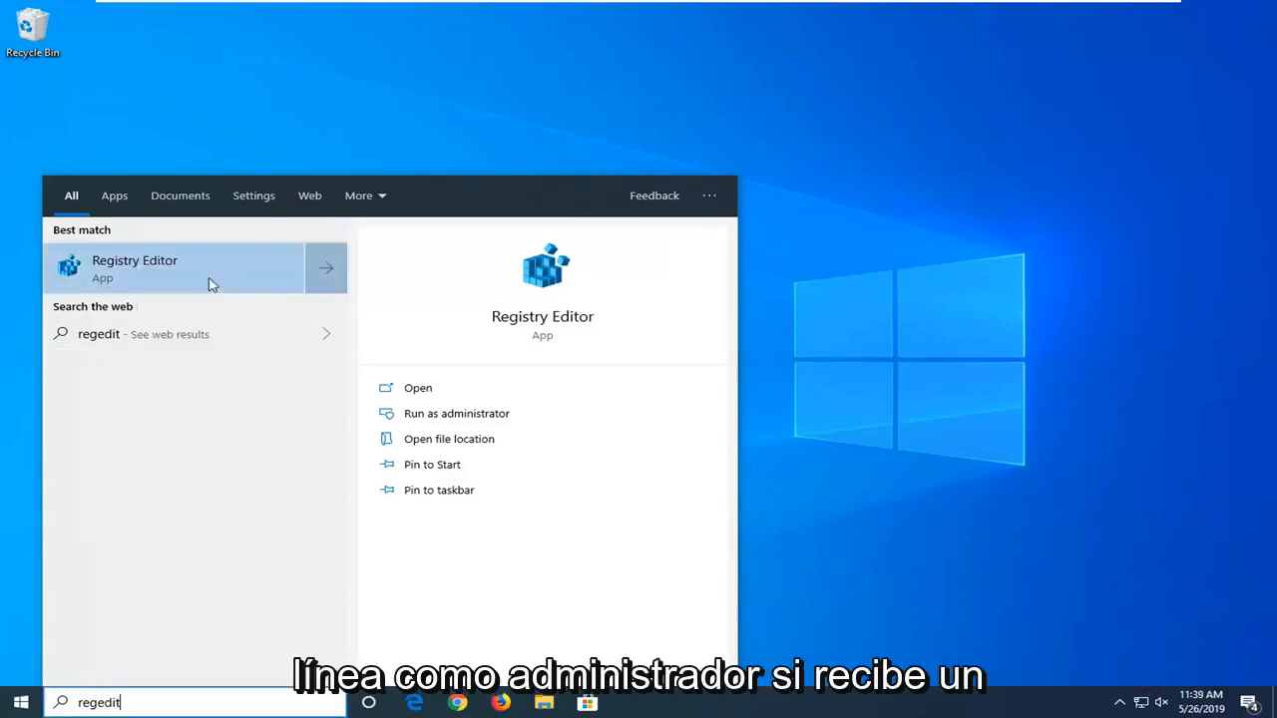
{"action": "left_click", "coordinate": [455, 413]}
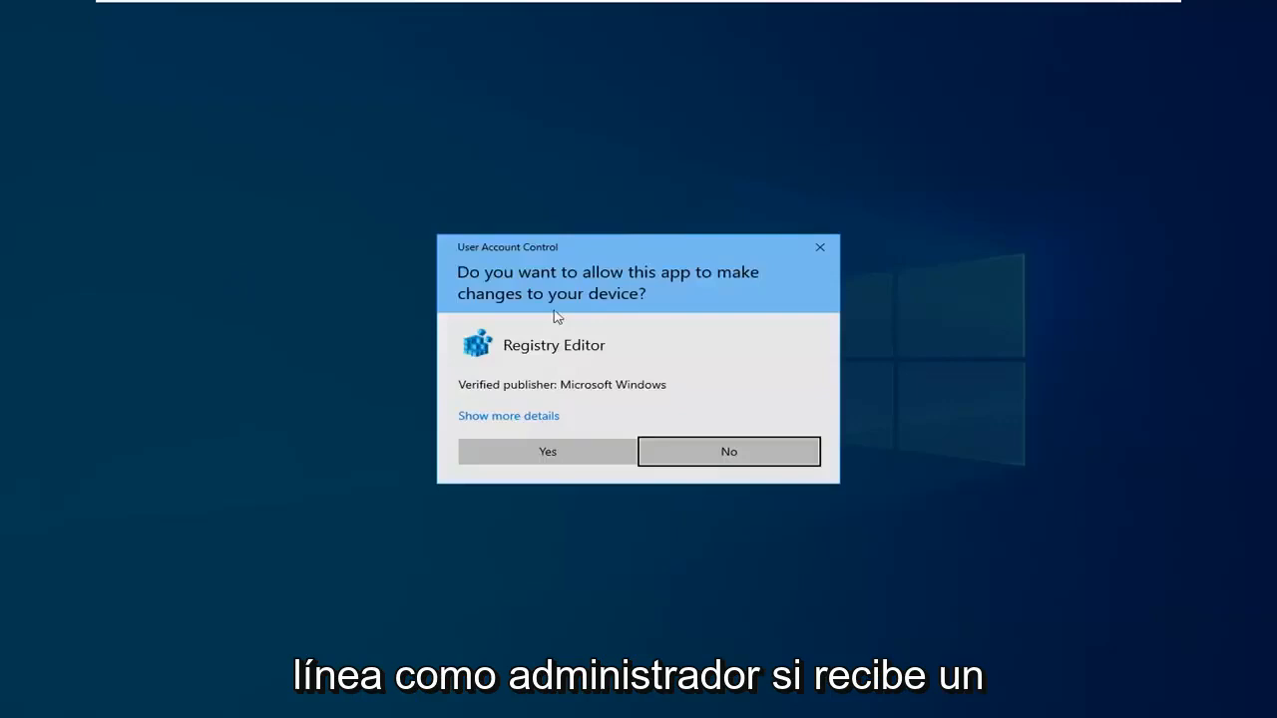
{"action": "mouse_move", "coordinate": [542, 451]}
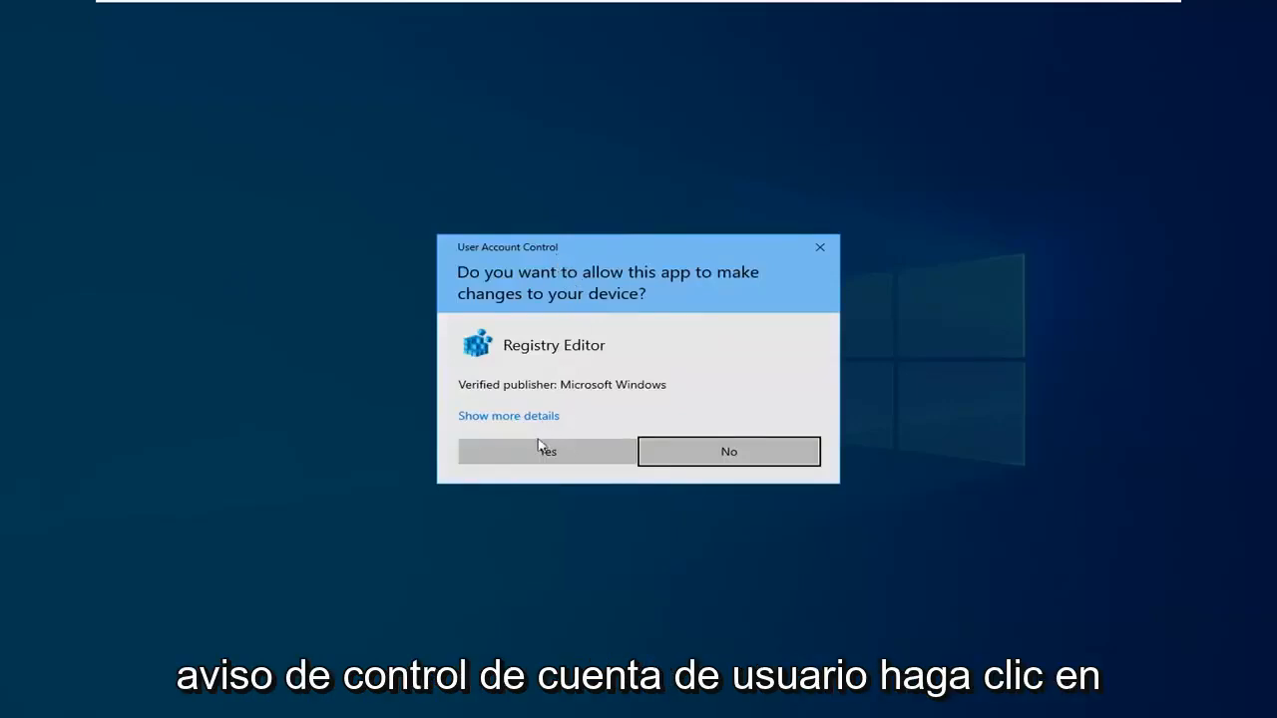
{"action": "left_click", "coordinate": [547, 451]}
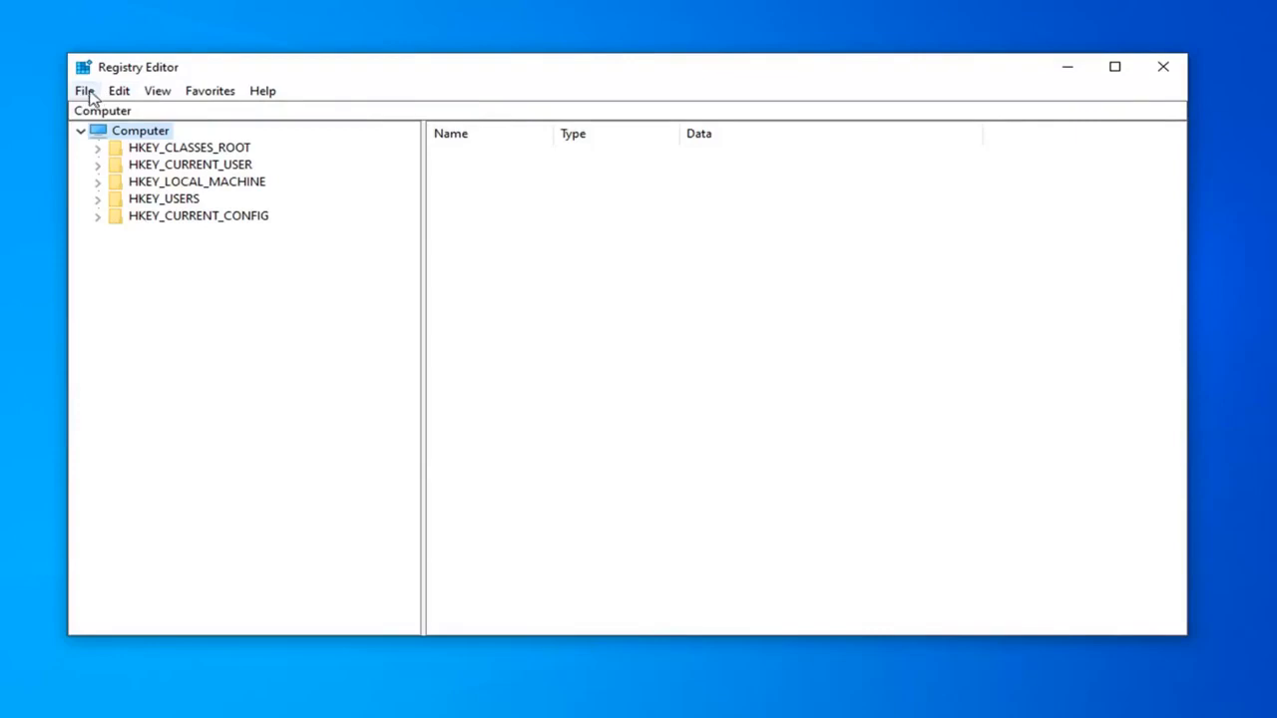
Step: Export the whole registry (range All) as a backup, then cancel the Import dialog
{"action": "left_click", "coordinate": [84, 92]}
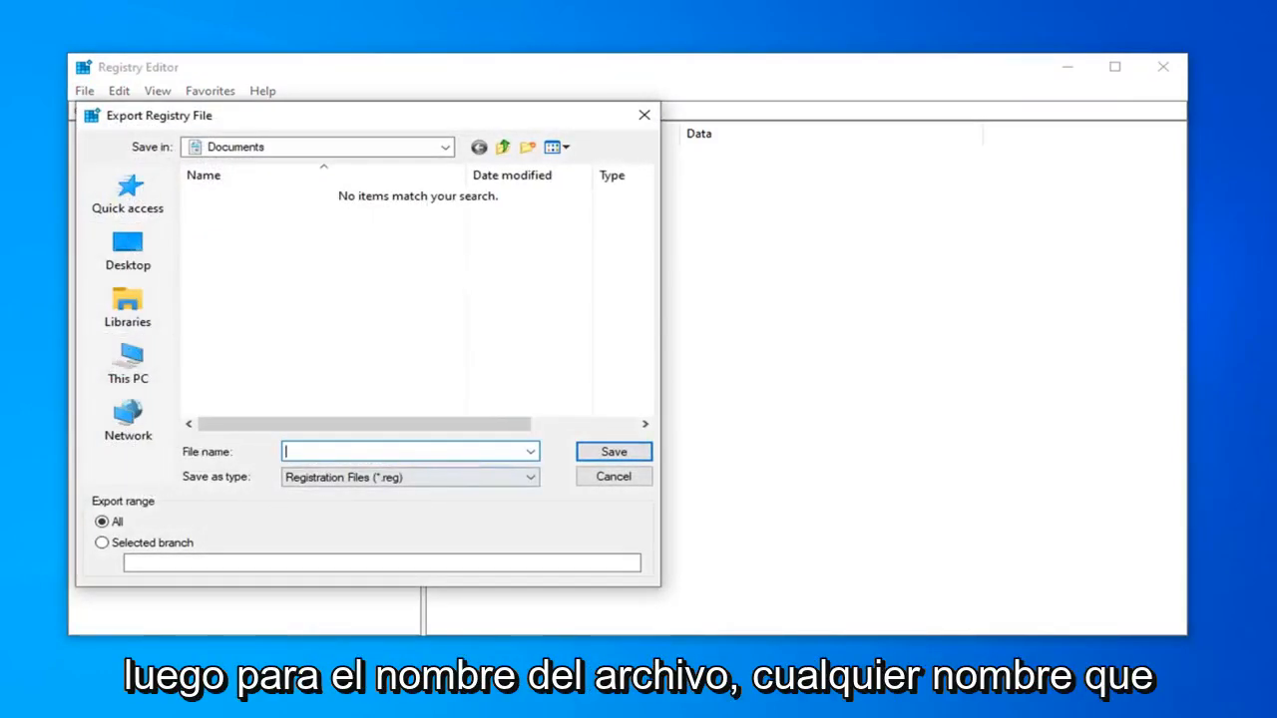
{"action": "mouse_move", "coordinate": [341, 325]}
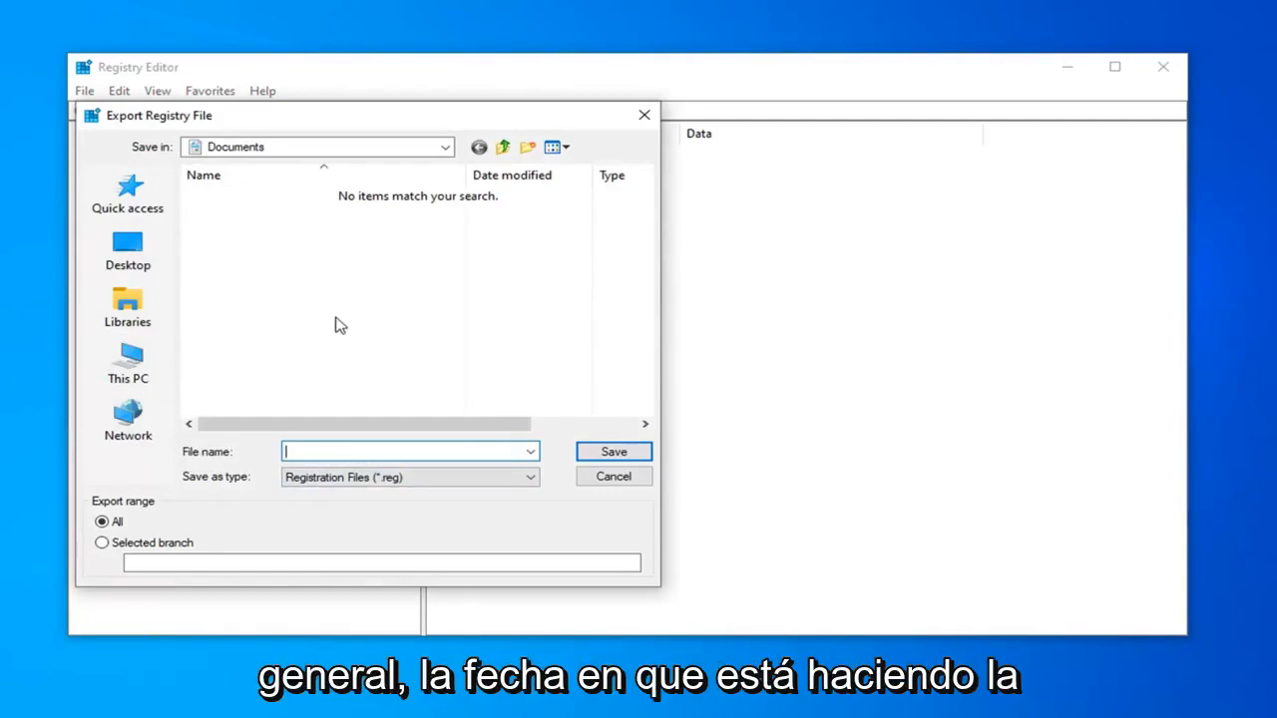
{"action": "mouse_move", "coordinate": [372, 373]}
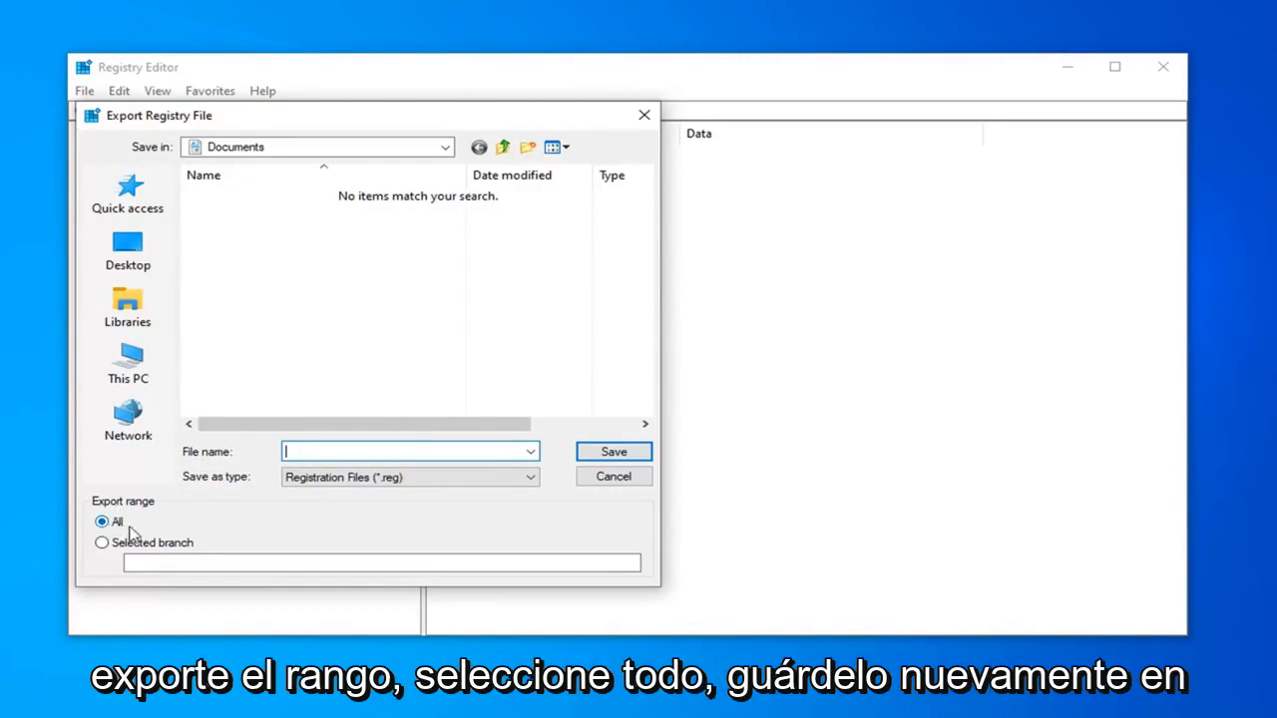
{"action": "mouse_move", "coordinate": [127, 171]}
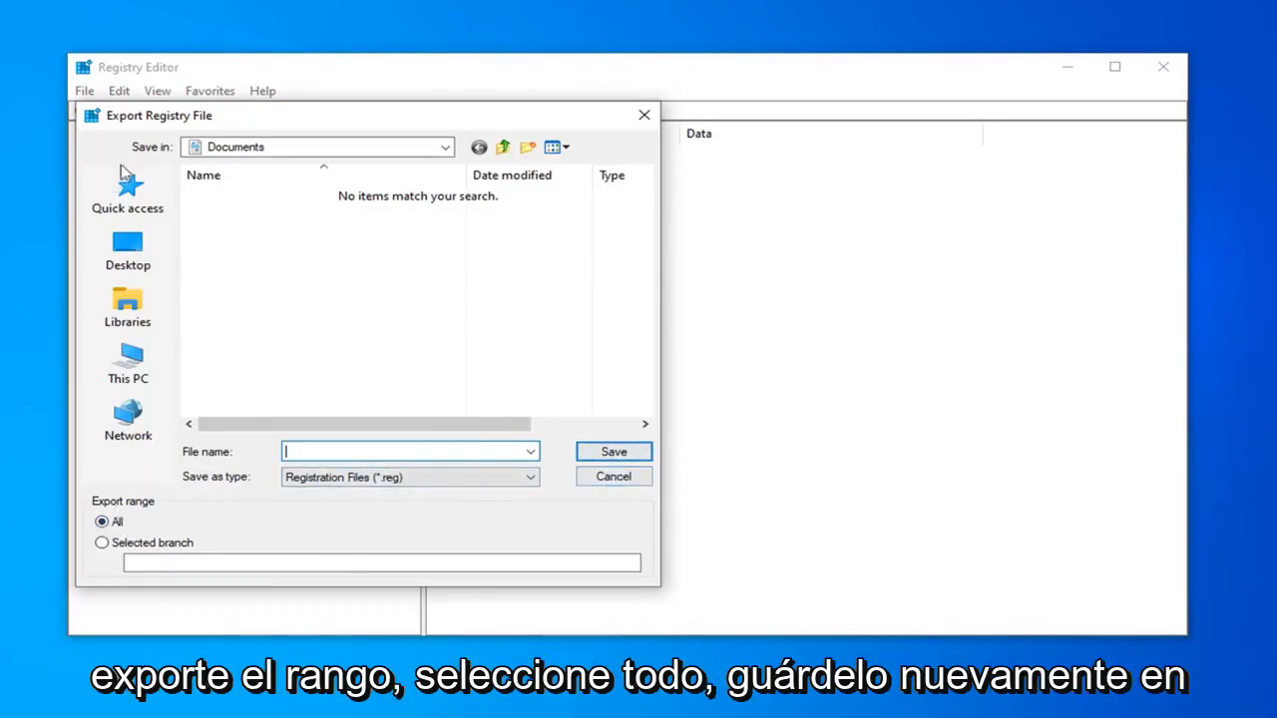
{"action": "left_click", "coordinate": [613, 475]}
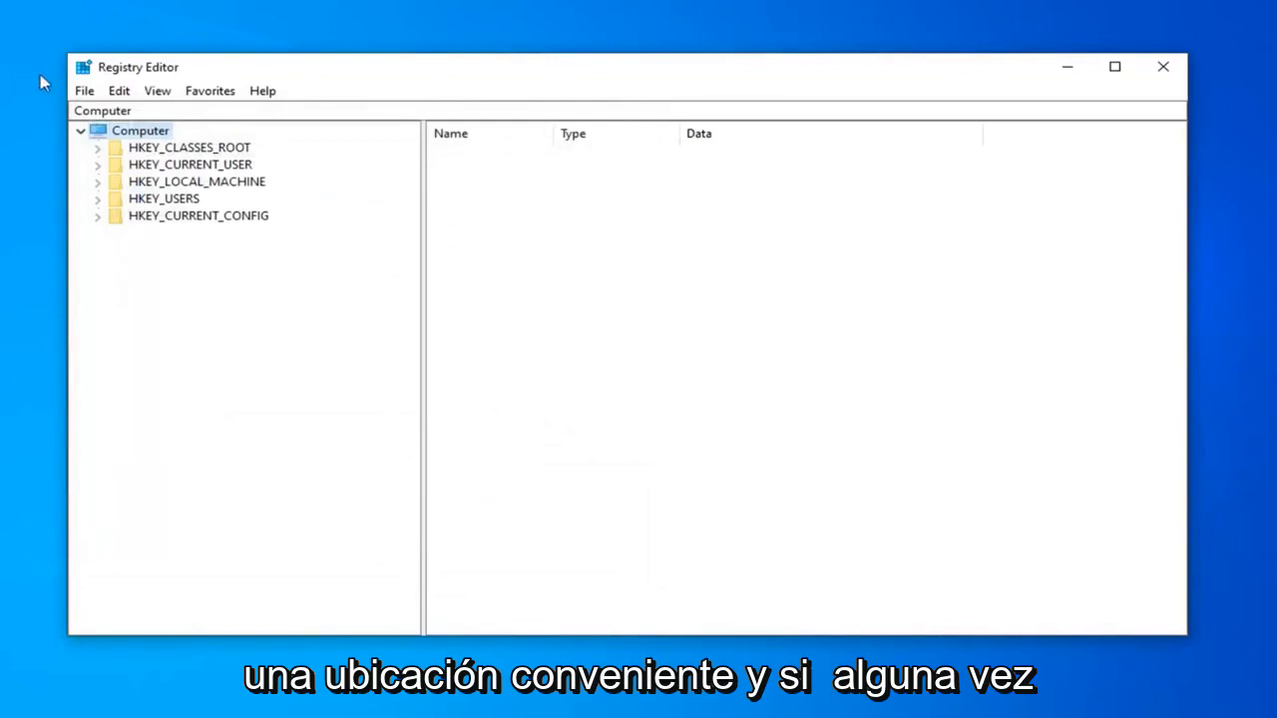
{"action": "left_click", "coordinate": [84, 90]}
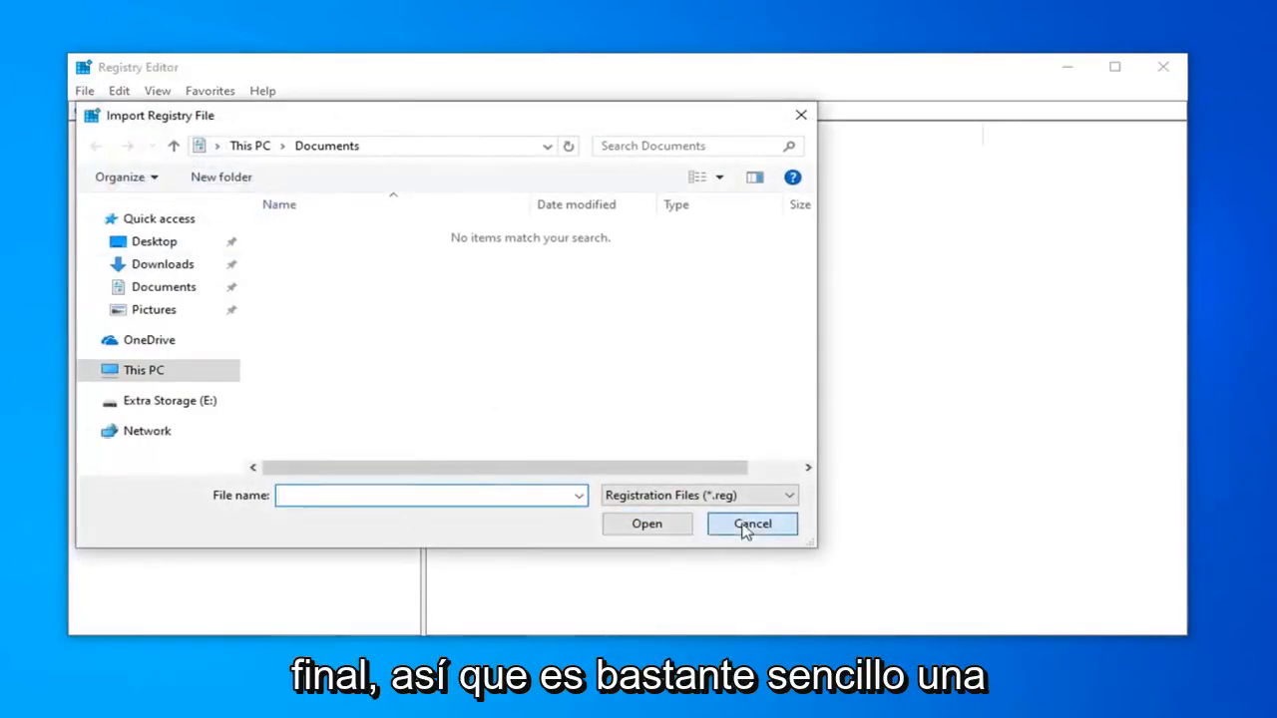
{"action": "left_click", "coordinate": [750, 523]}
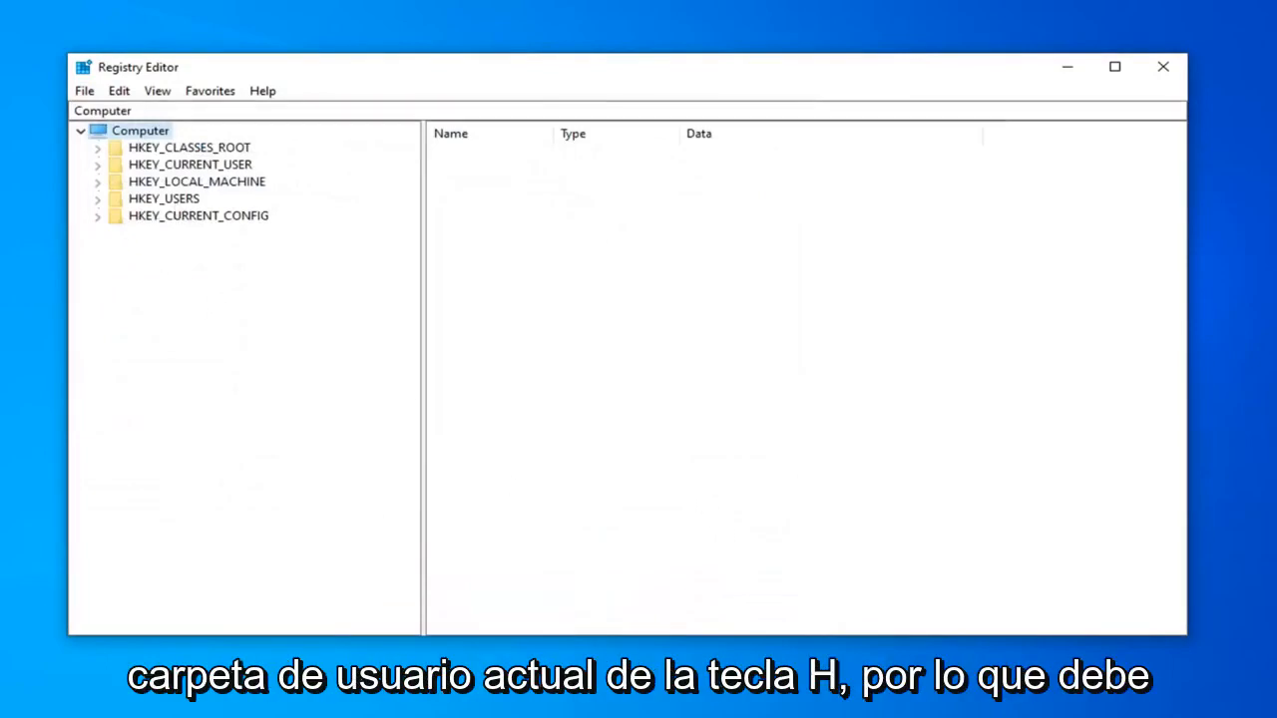
Step: Navigate HKEY_CURRENT_USER\SOFTWARE\Classes to the .html key and select its (Default) value
{"action": "left_click", "coordinate": [190, 164]}
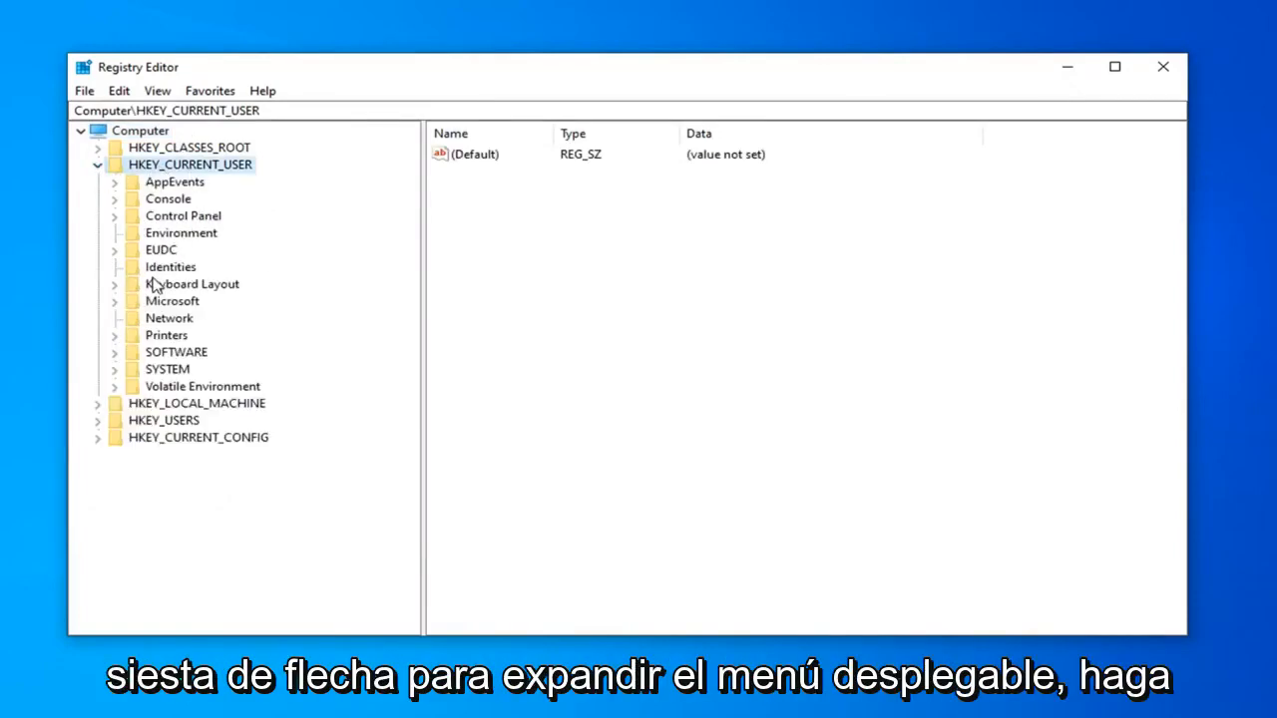
{"action": "left_click", "coordinate": [175, 351]}
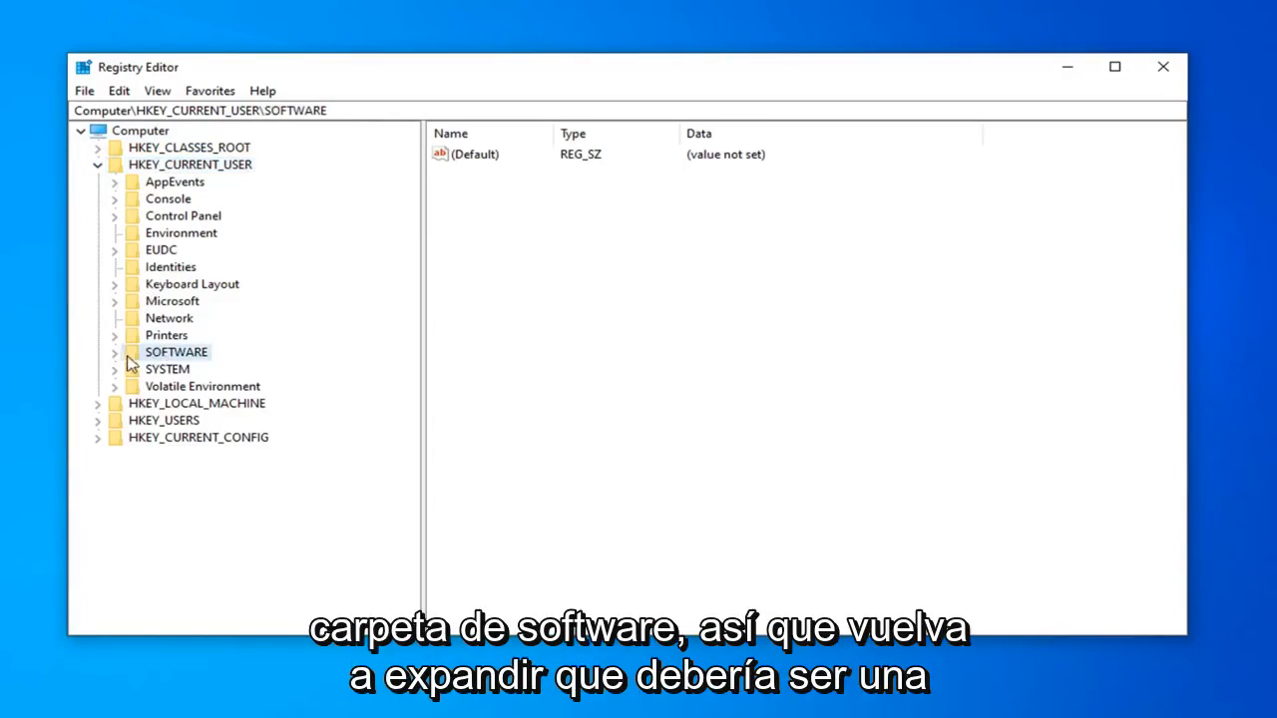
{"action": "left_click", "coordinate": [113, 351]}
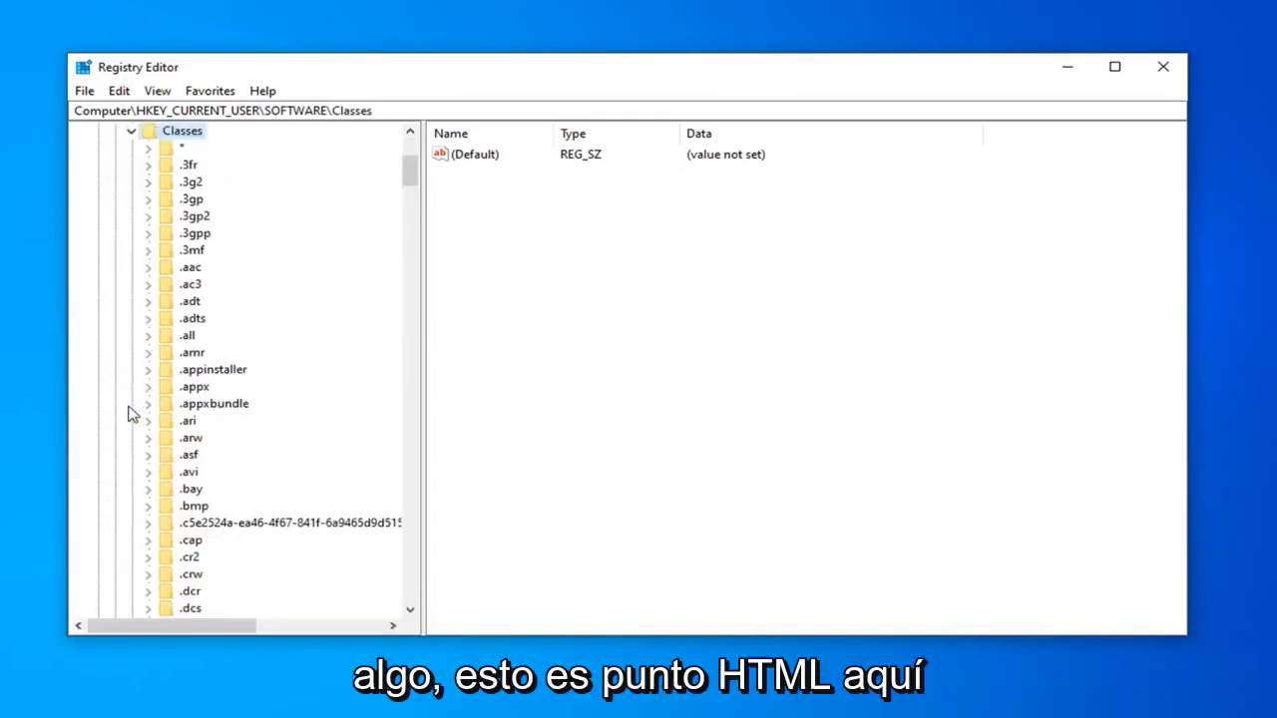
{"action": "scroll", "scroll_direction": "down", "scroll_amount": 3}
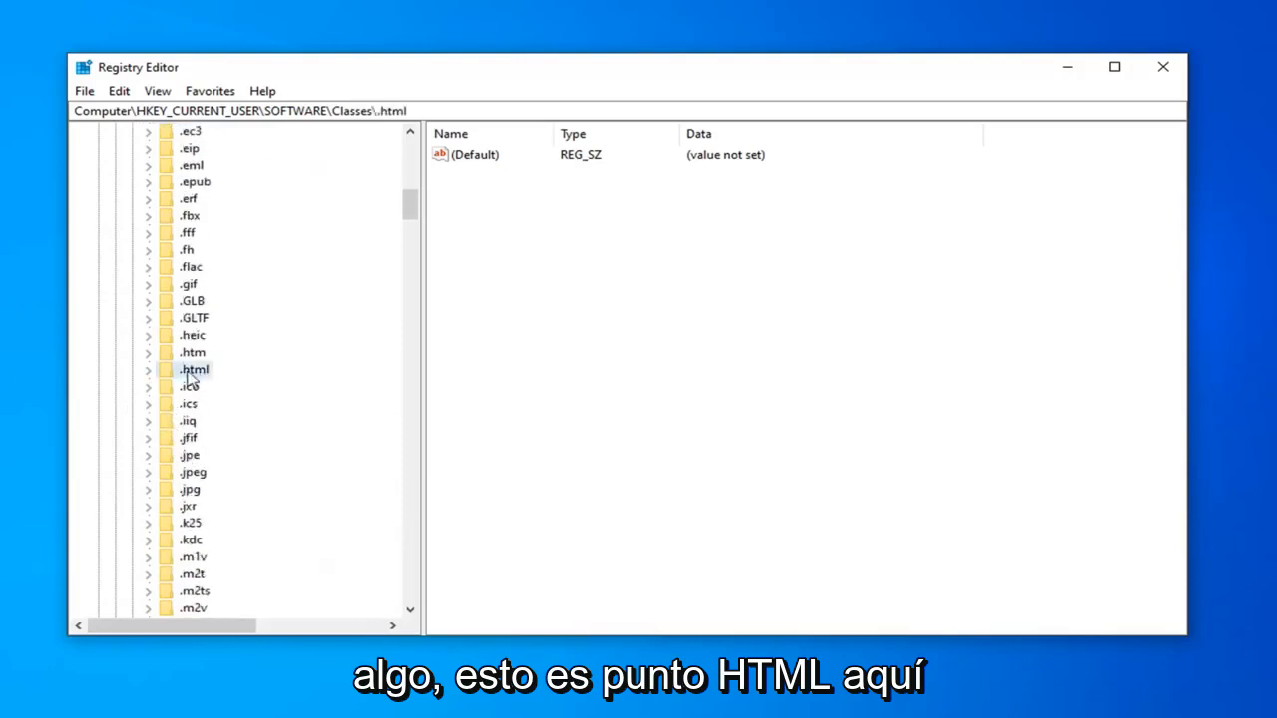
{"action": "left_click", "coordinate": [474, 154]}
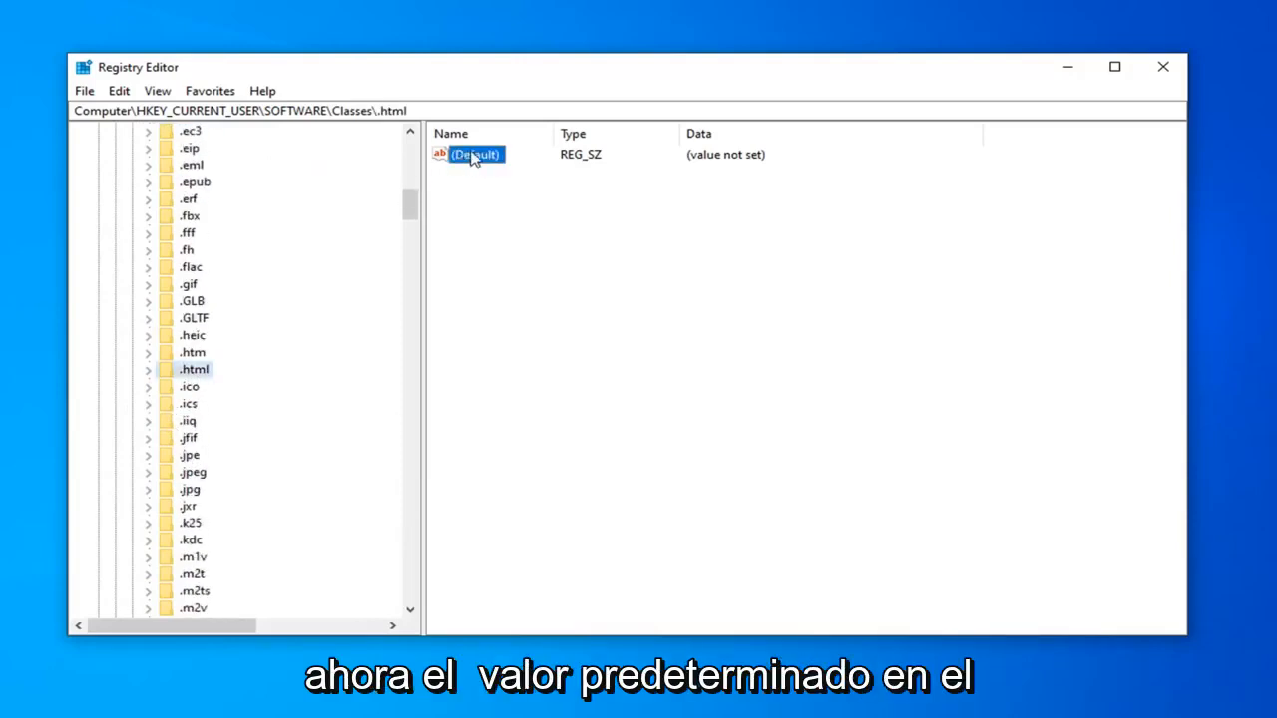
Step: Modify the .html (Default) value data to htmlfile, confirm, and close Registry Editor
{"action": "right_click", "coordinate": [475, 154]}
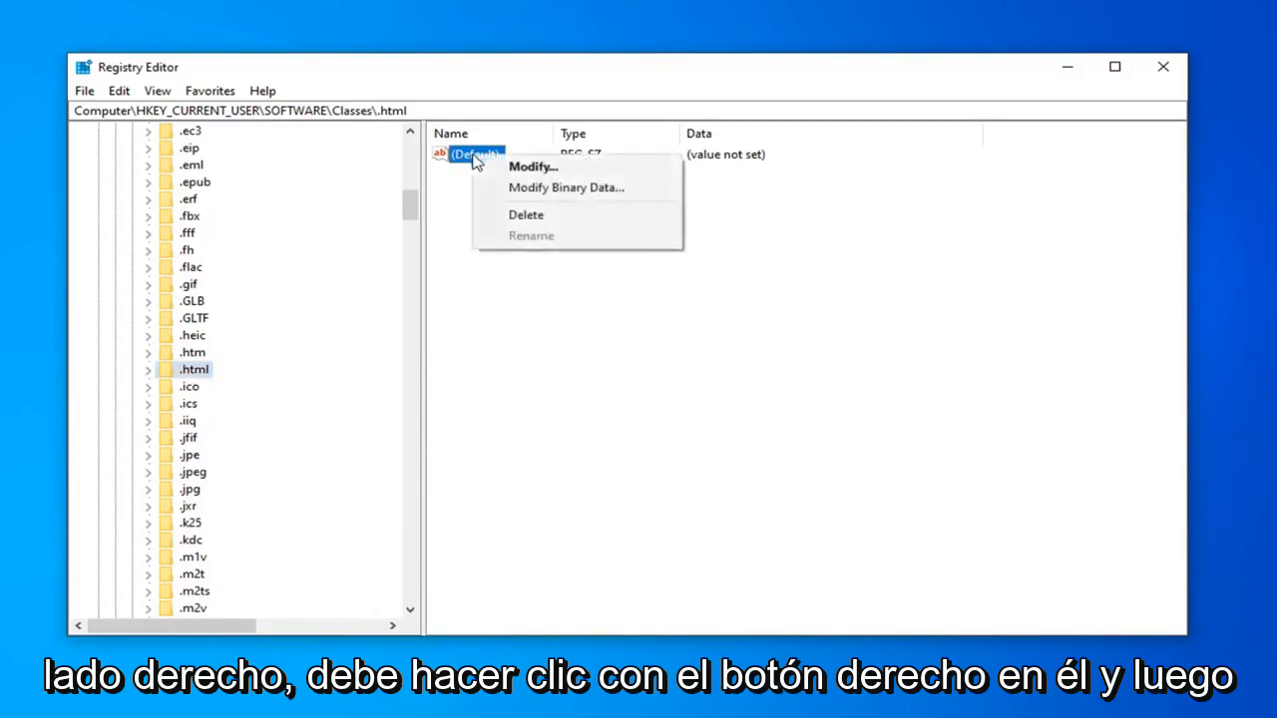
{"action": "left_click", "coordinate": [533, 168]}
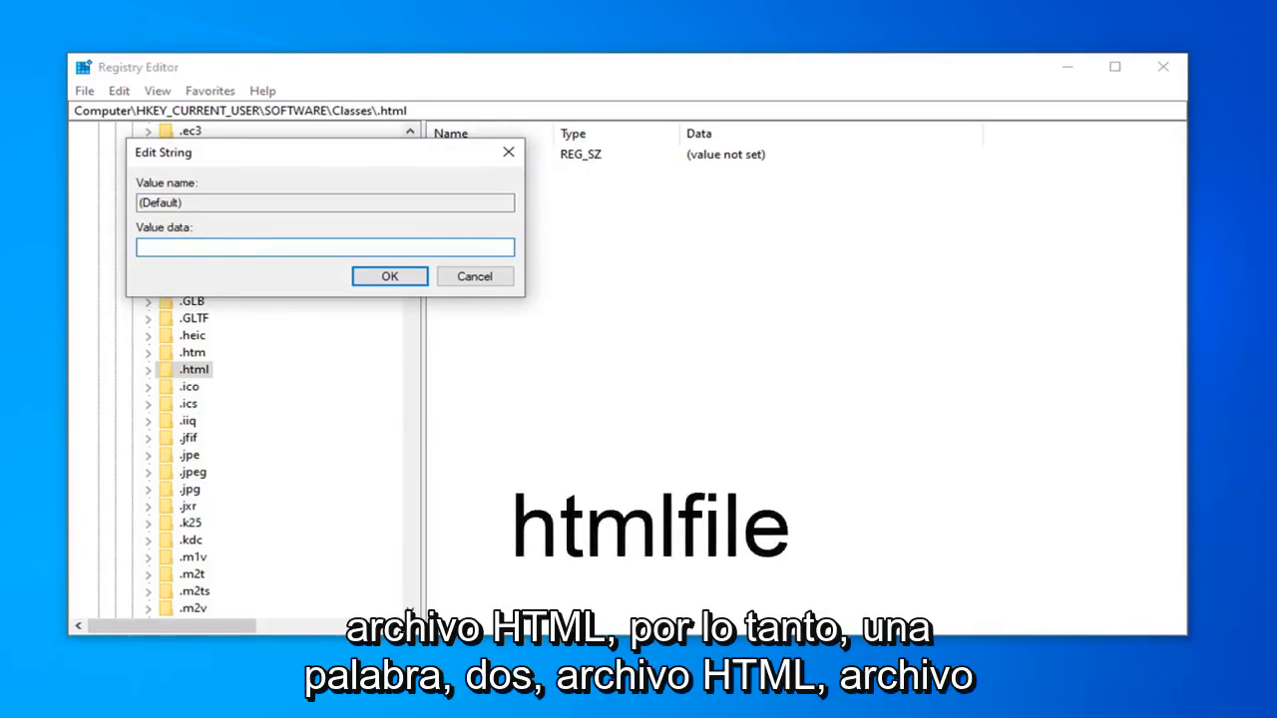
{"action": "type", "text": "ht"}
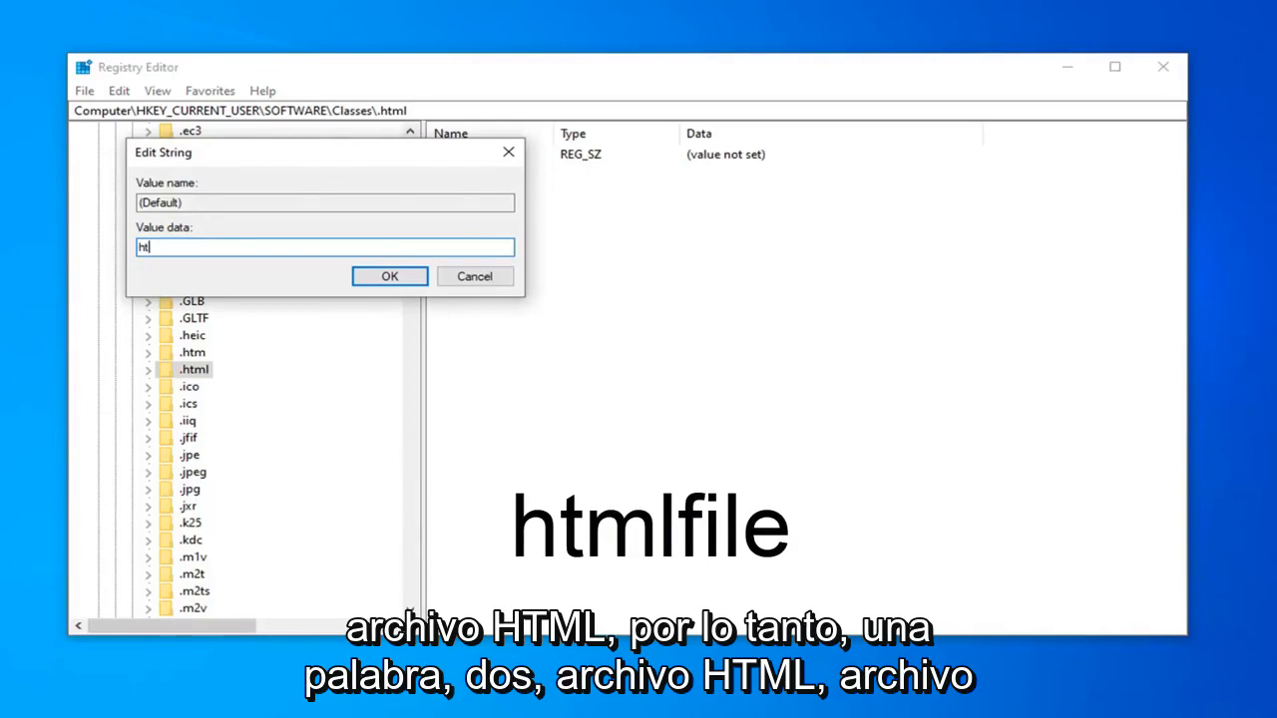
{"action": "type", "text": "mlfile"}
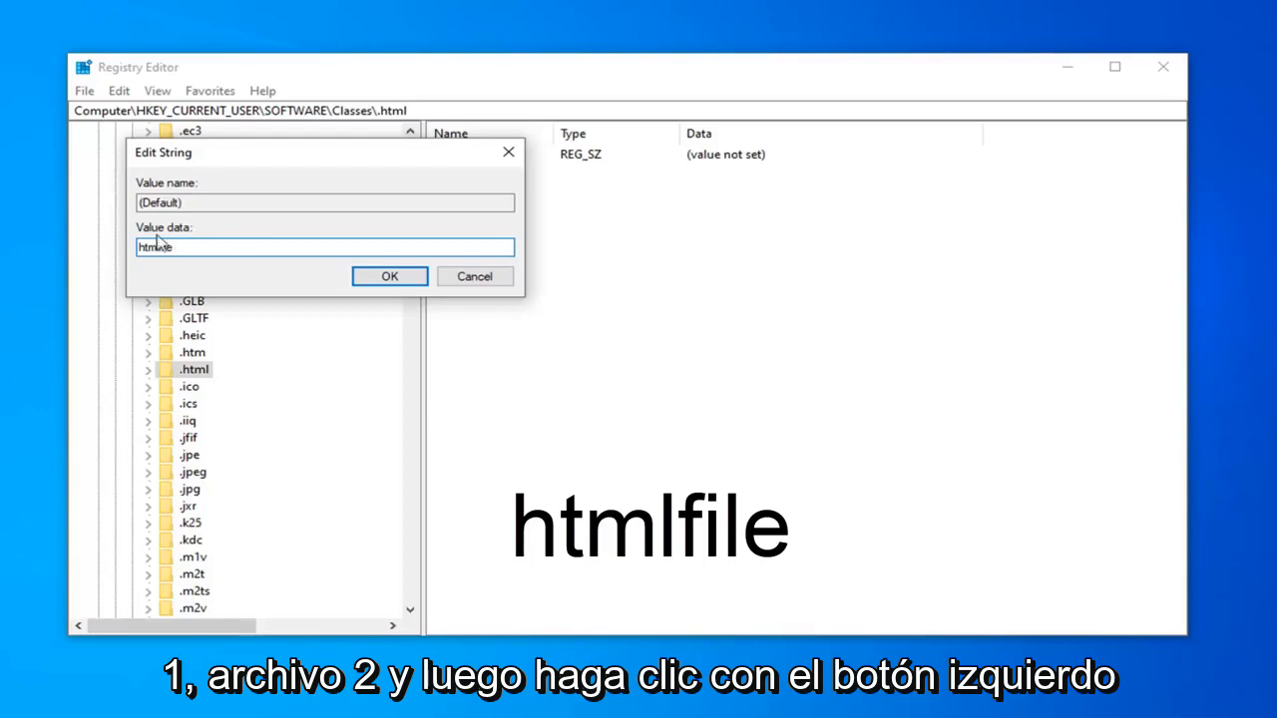
{"action": "left_click", "coordinate": [389, 275]}
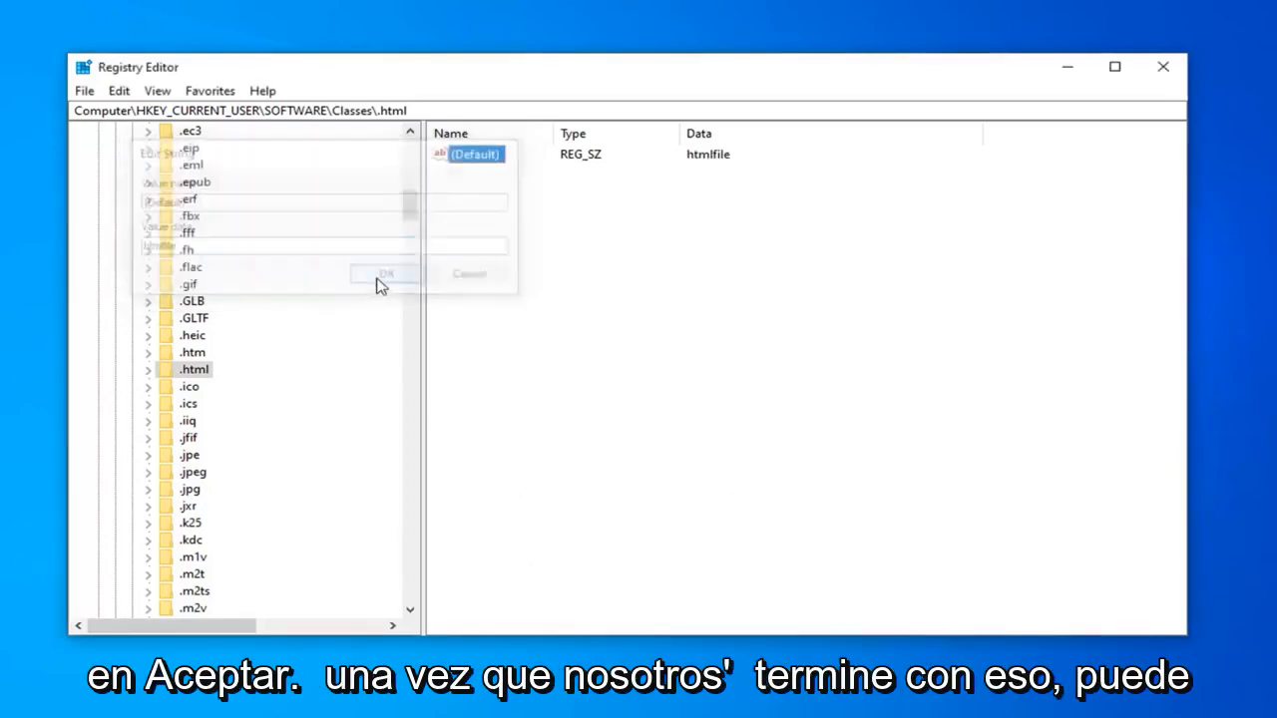
{"action": "left_click", "coordinate": [385, 273]}
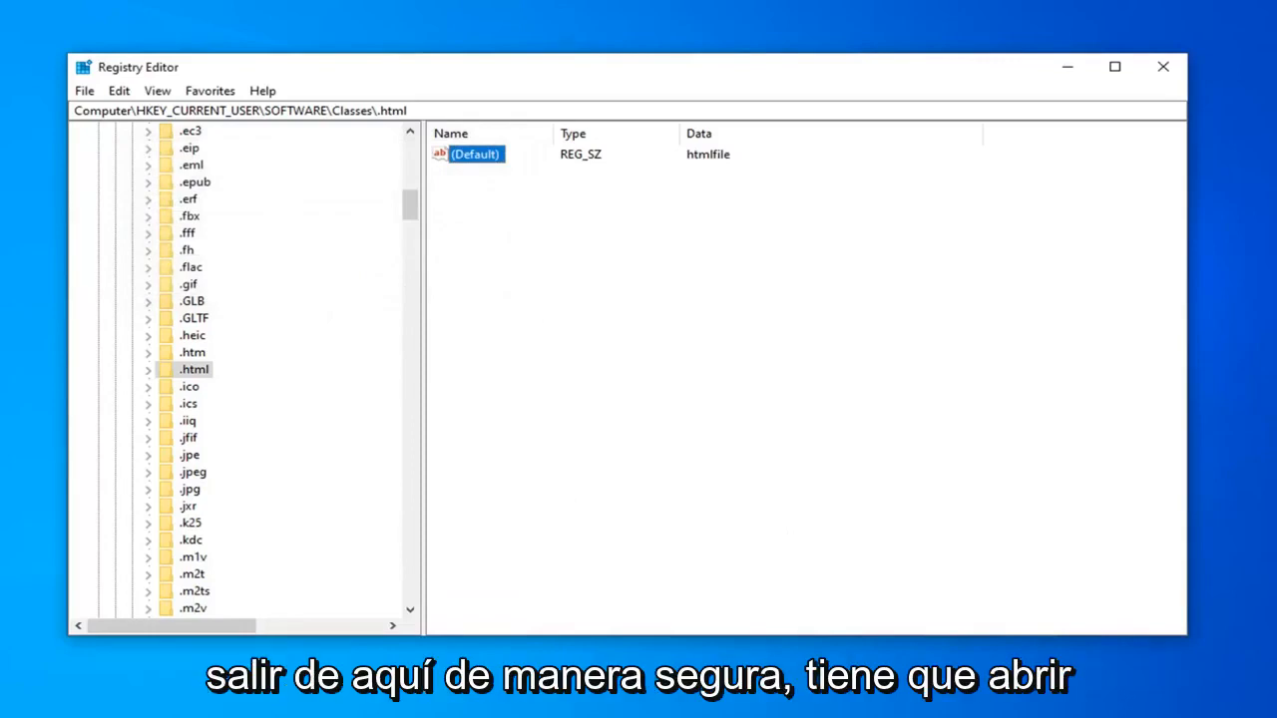
{"action": "left_click", "coordinate": [1162, 68]}
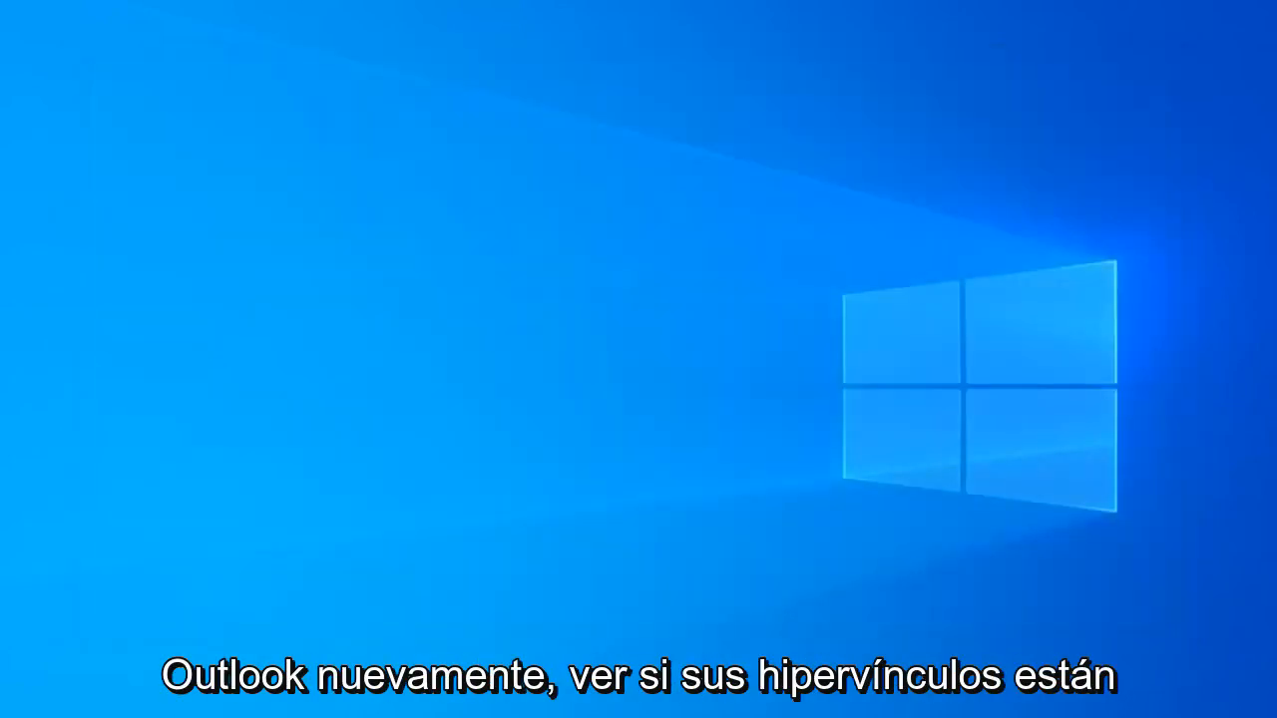